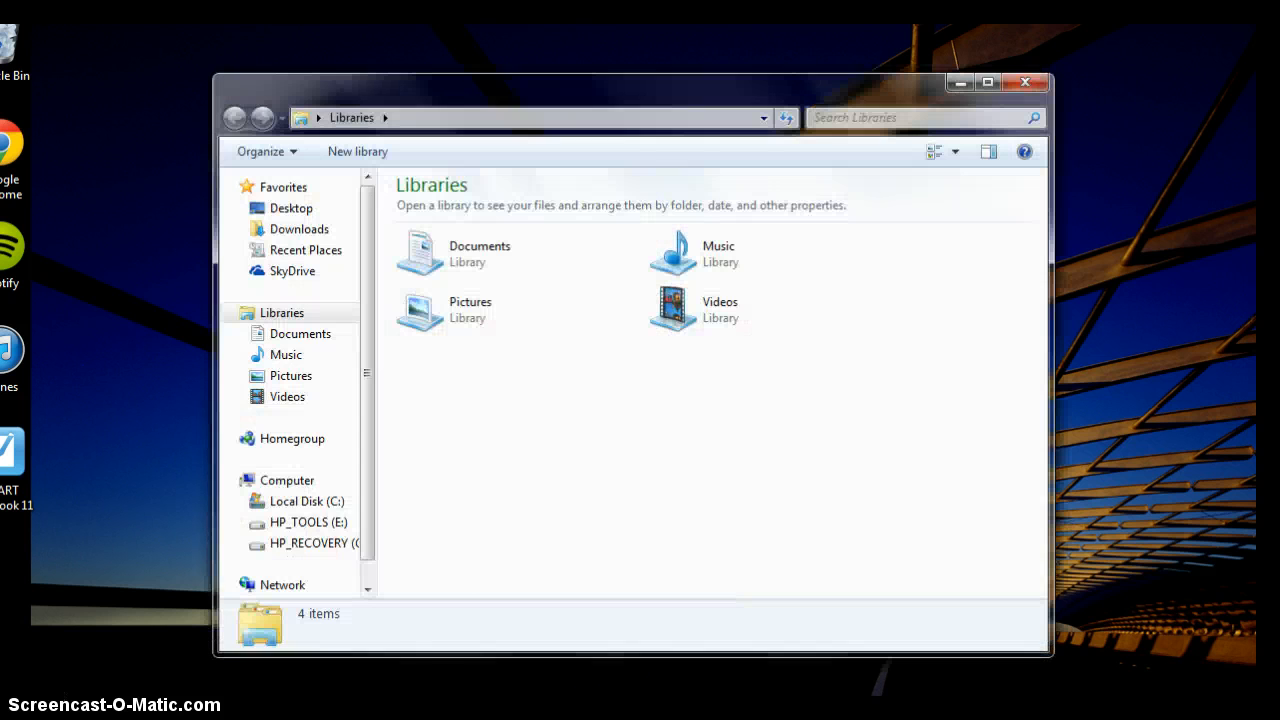
mouse_move(463, 618)
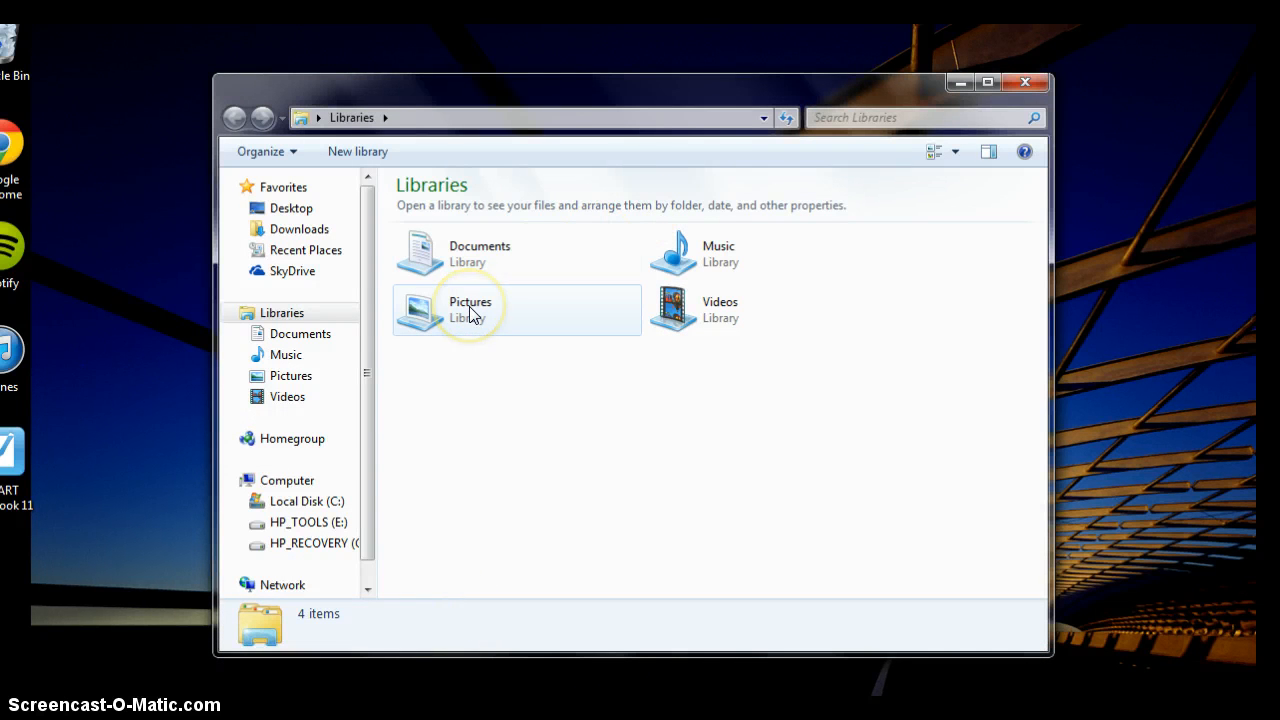
mouse_move(470, 312)
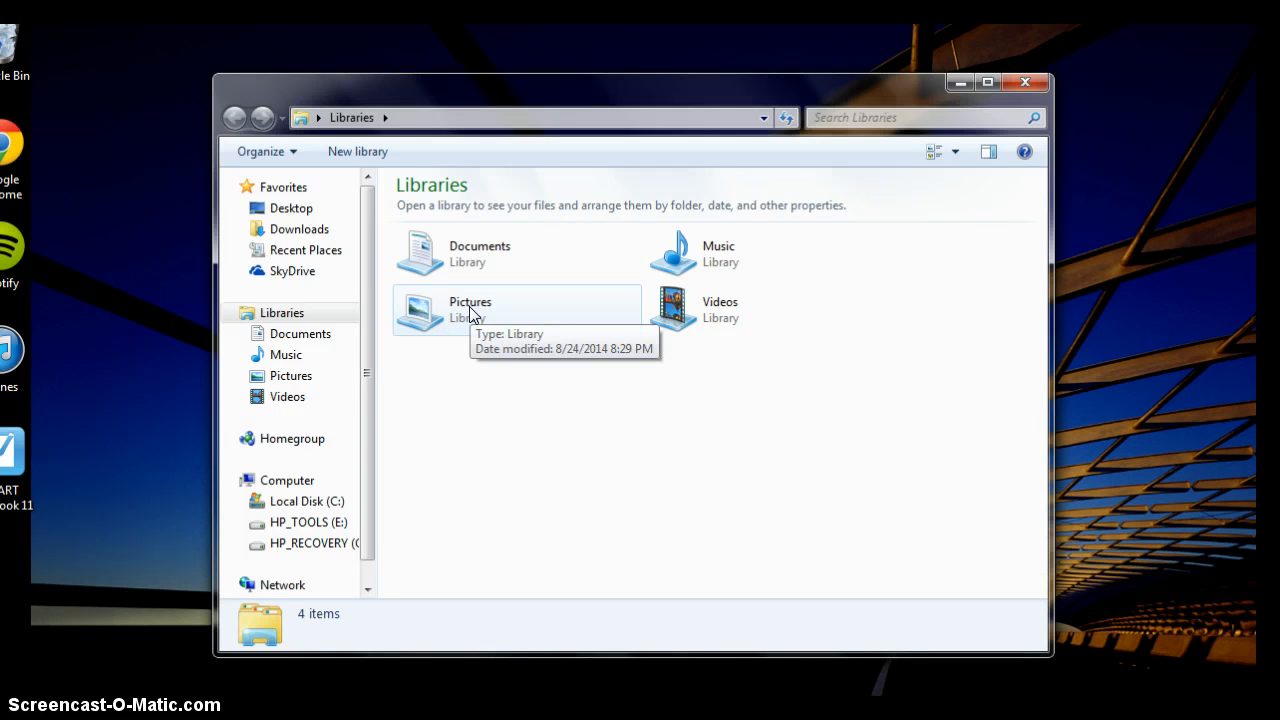
Open the Pictures library and select the WinnieThePooh thumbnail.
double_click(470, 310)
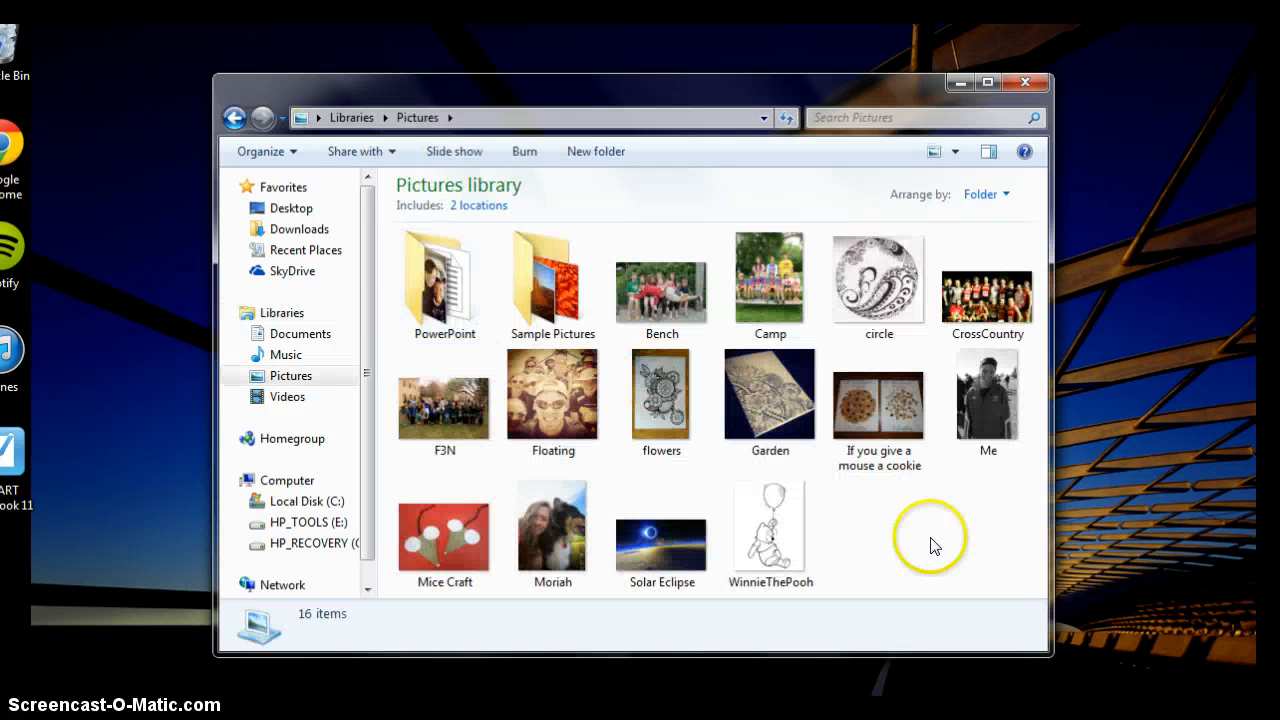
left_click(770, 530)
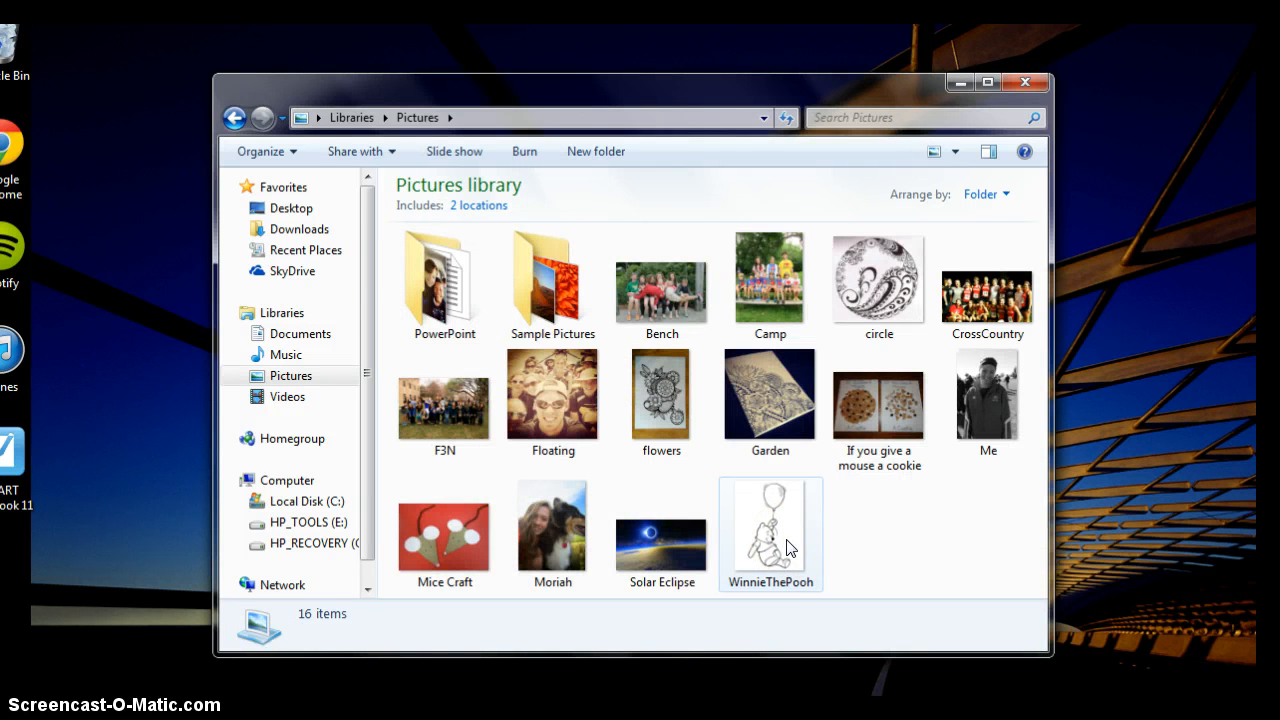
Open the WinnieThePooh picture with Paint via its right-click menu.
right_click(770, 525)
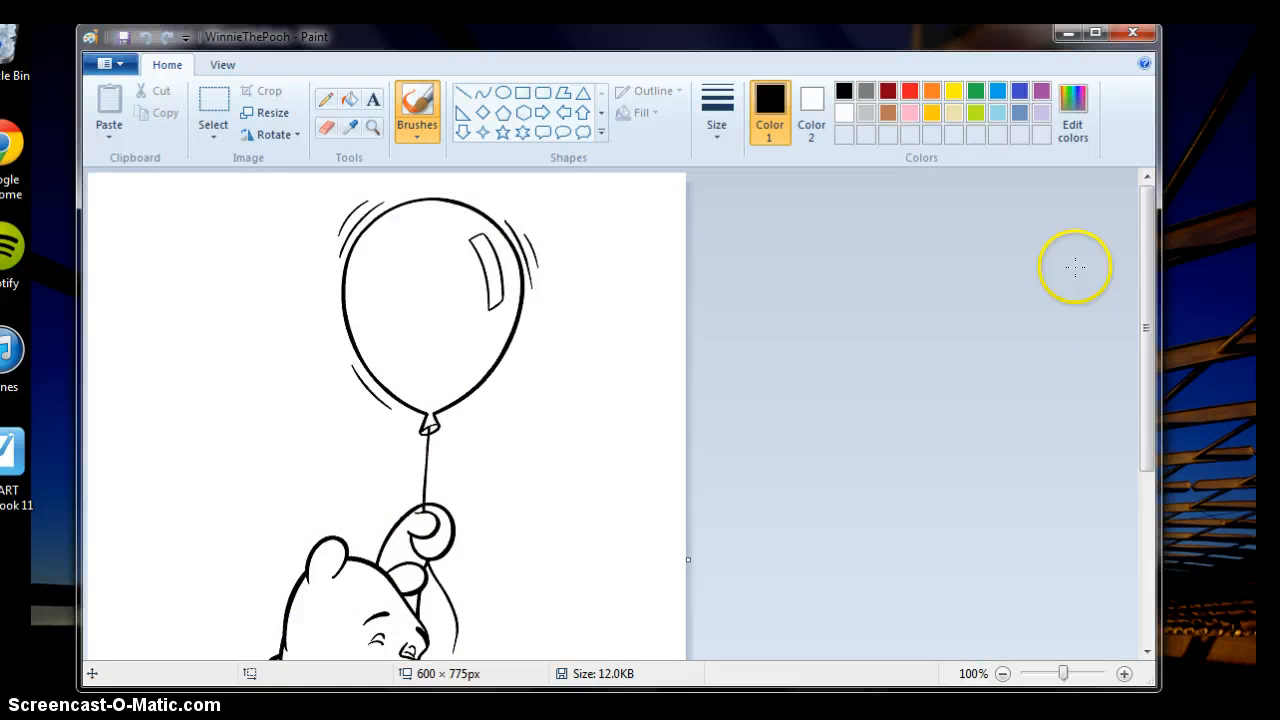
mouse_move(1150, 280)
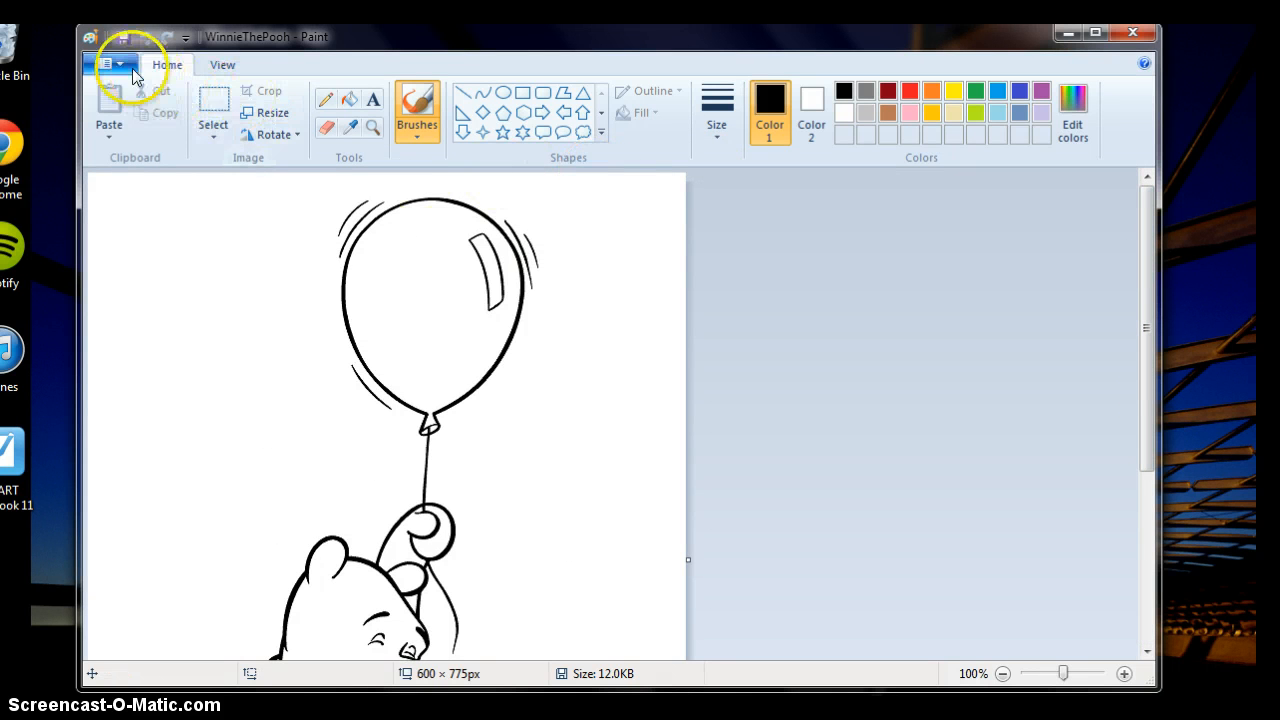
Open Page setup from Paint's file menu to fit the picture to several pages.
left_click(110, 63)
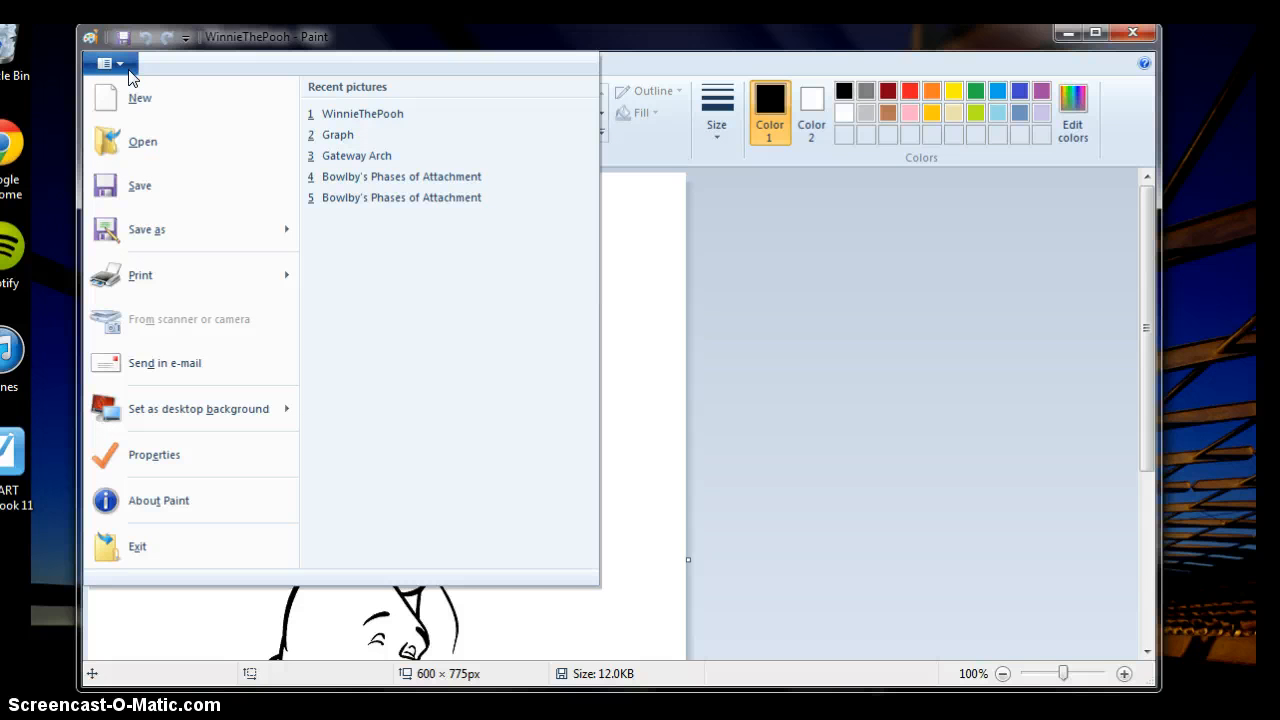
mouse_move(225, 275)
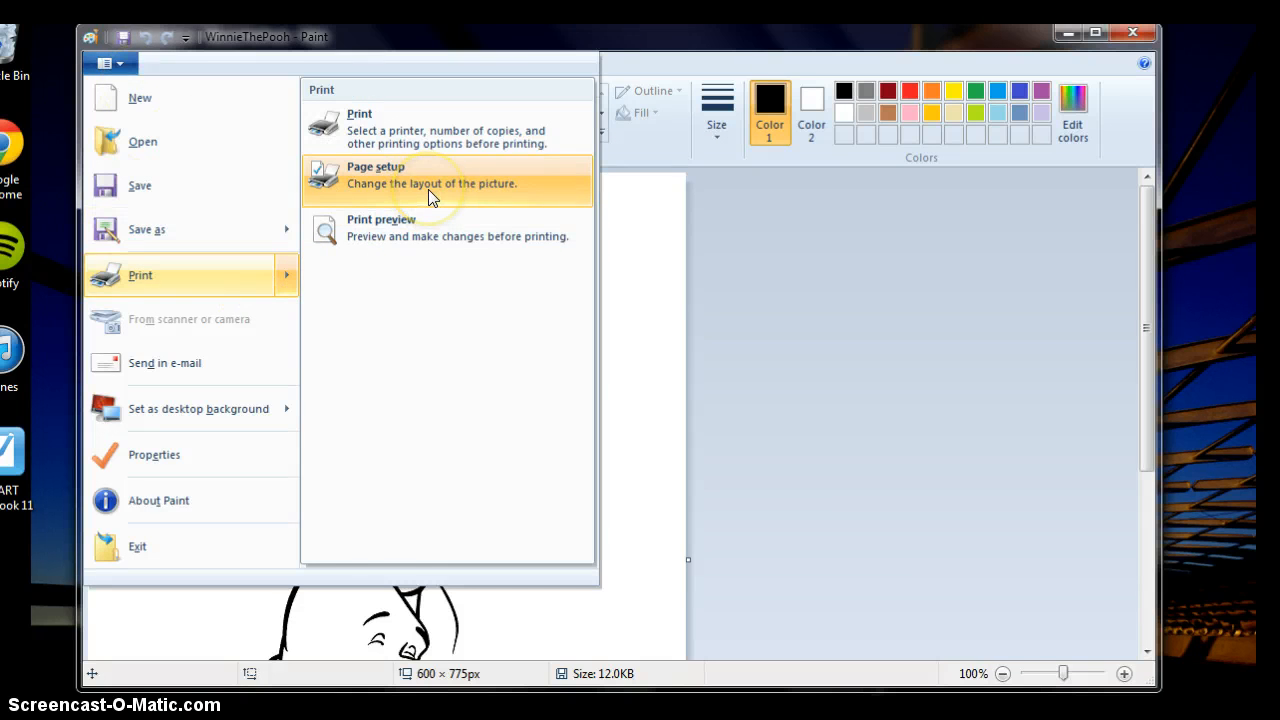
left_click(432, 175)
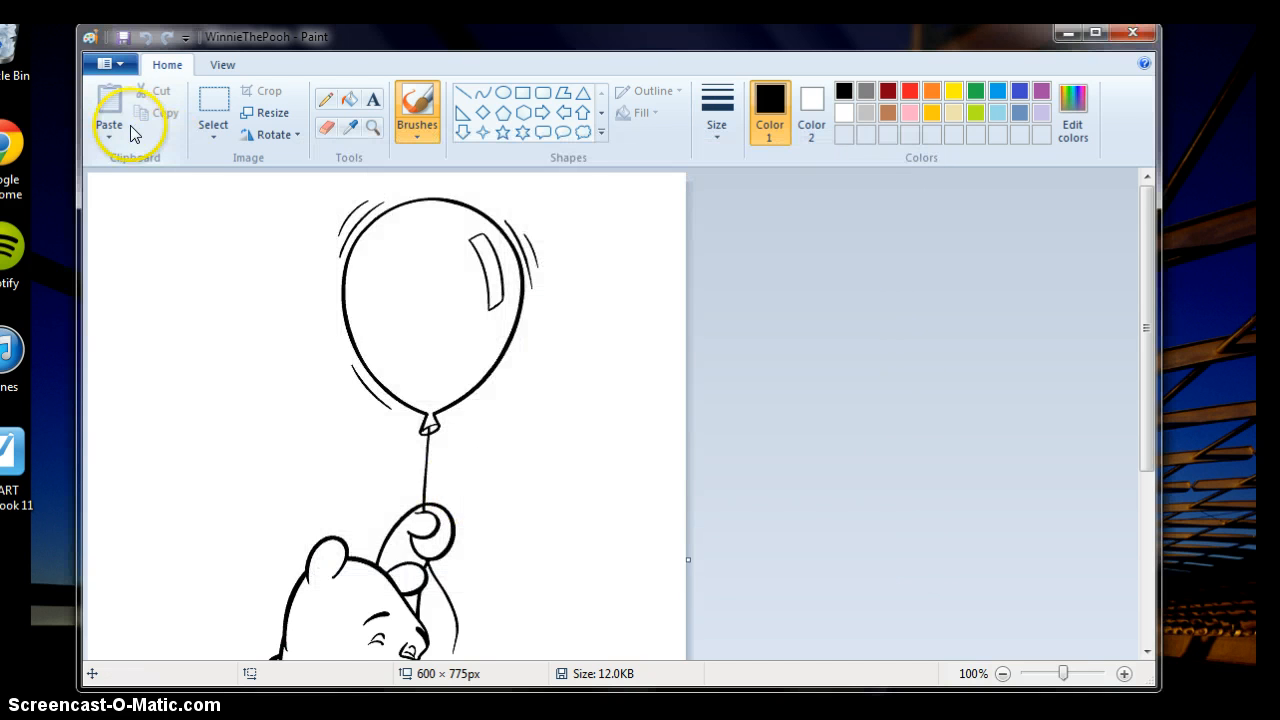
Open Paint's Print dialog for the Pooh drawing from the file menu.
left_click(105, 63)
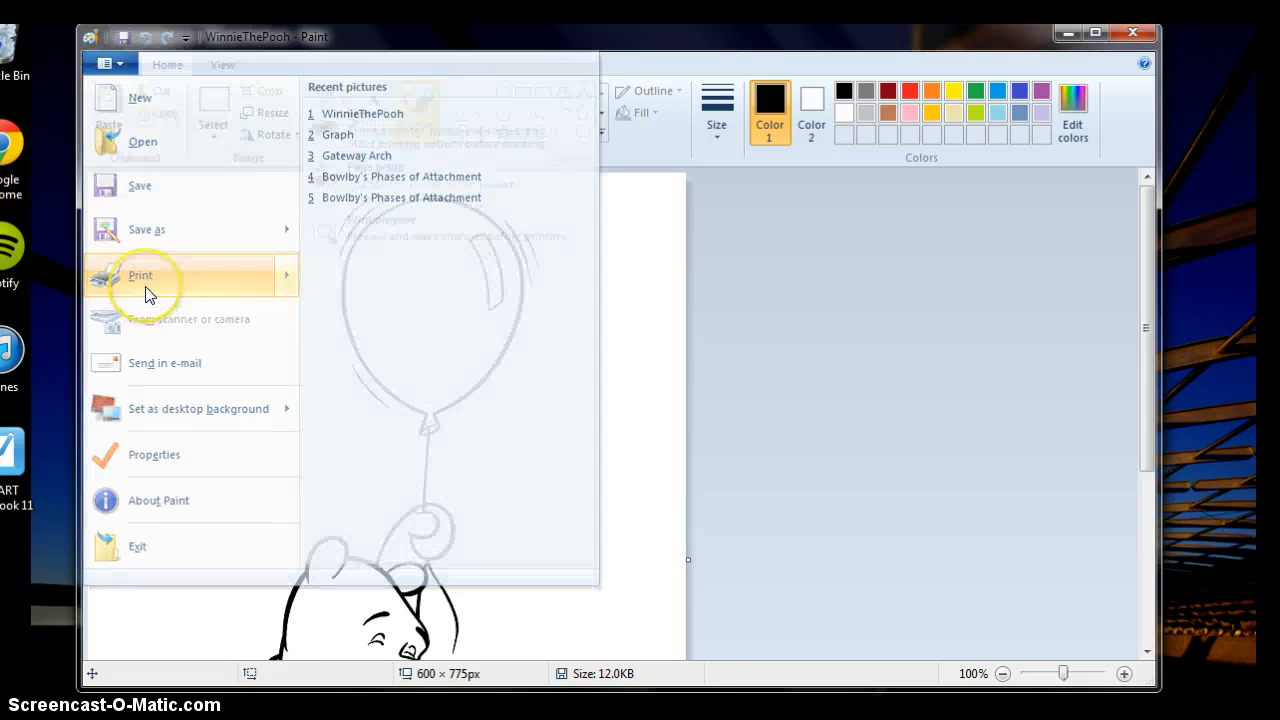
left_click(140, 275)
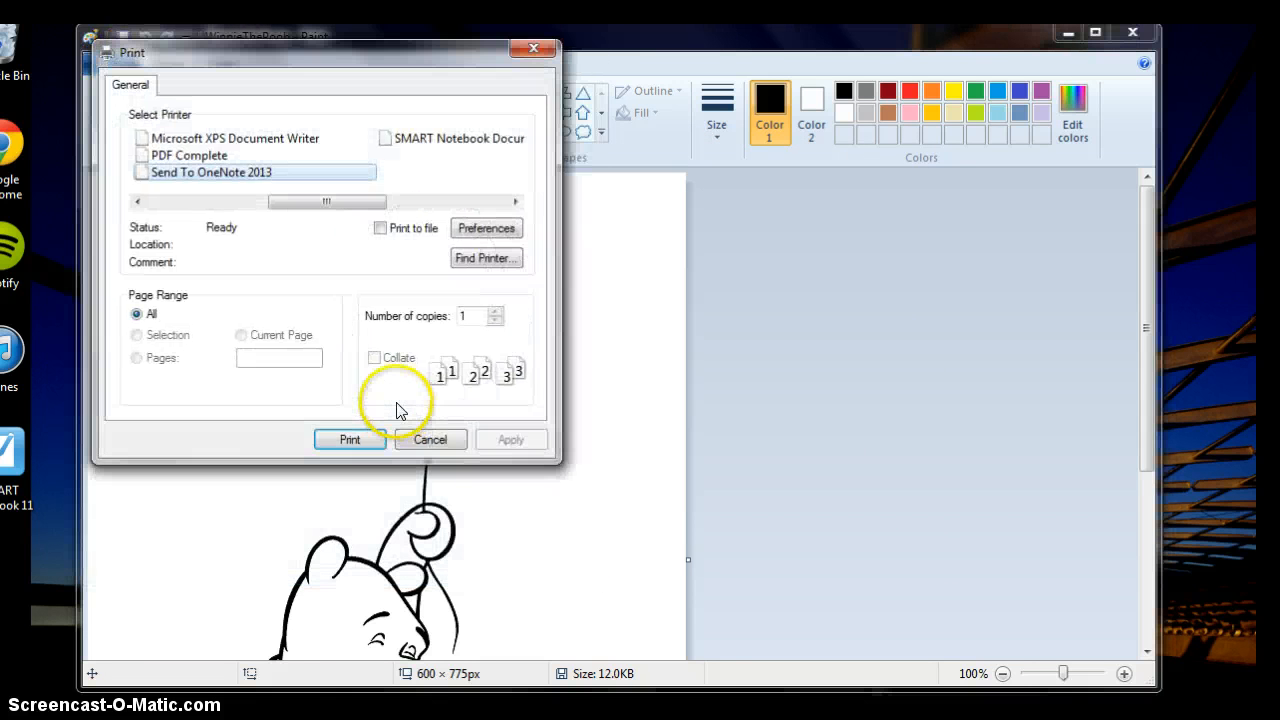